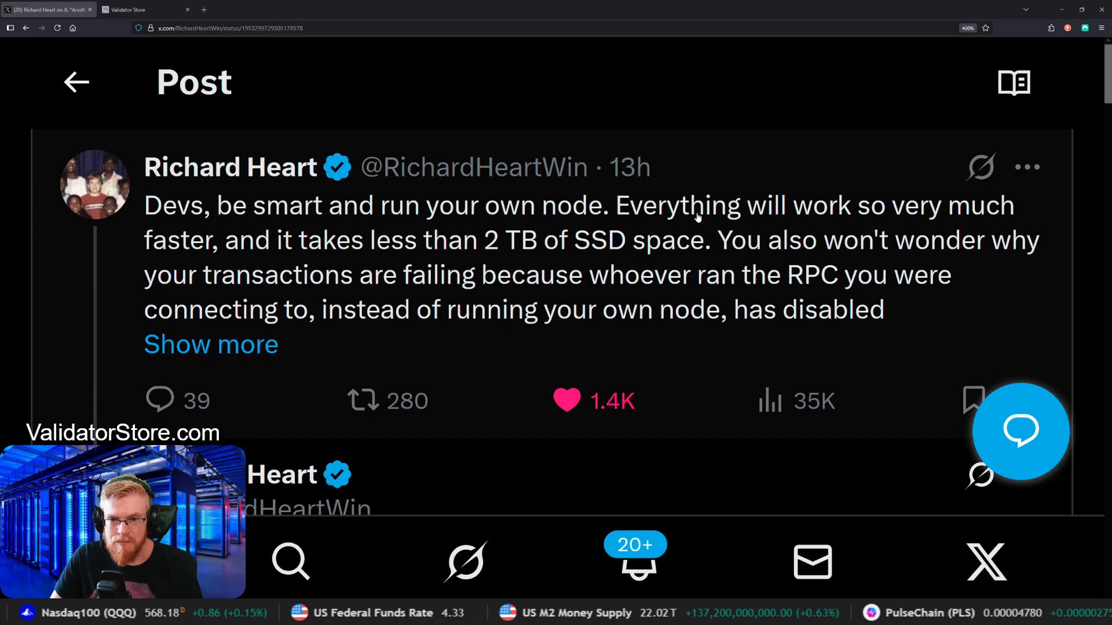
mouse_move(709, 244)
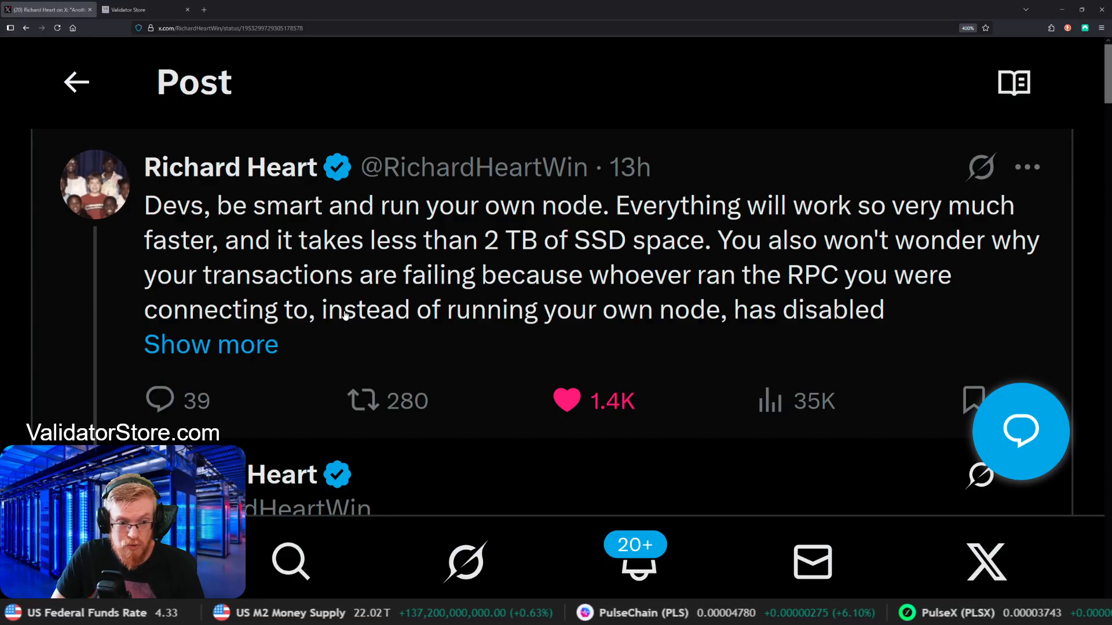
Step: Read the full forum post about running a node, then return to the original thread view
click(211, 344)
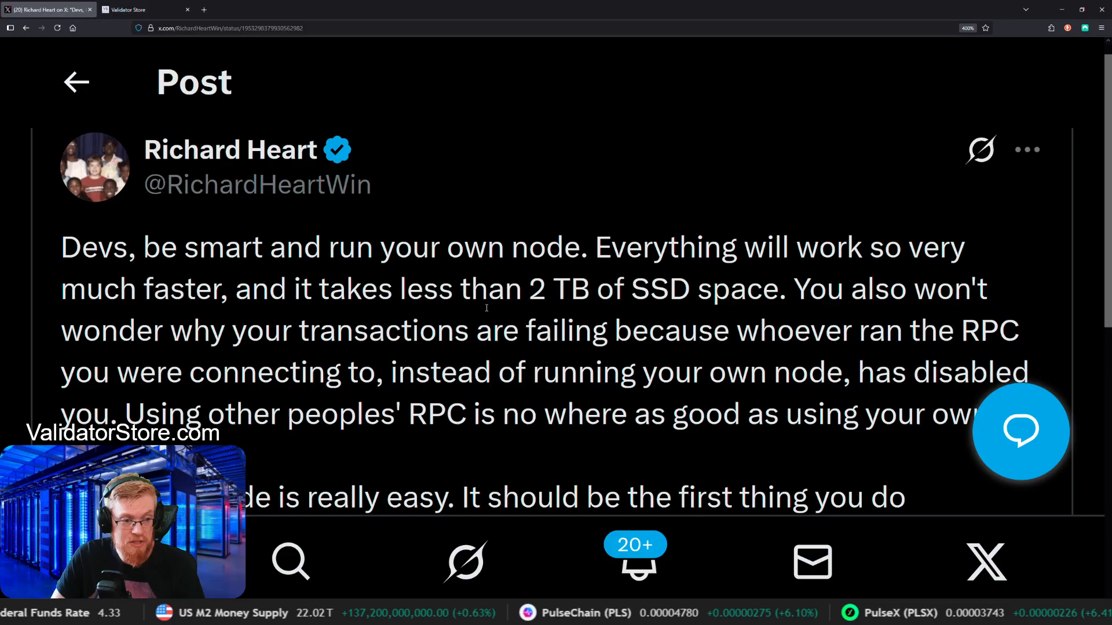
scroll(down, 3)
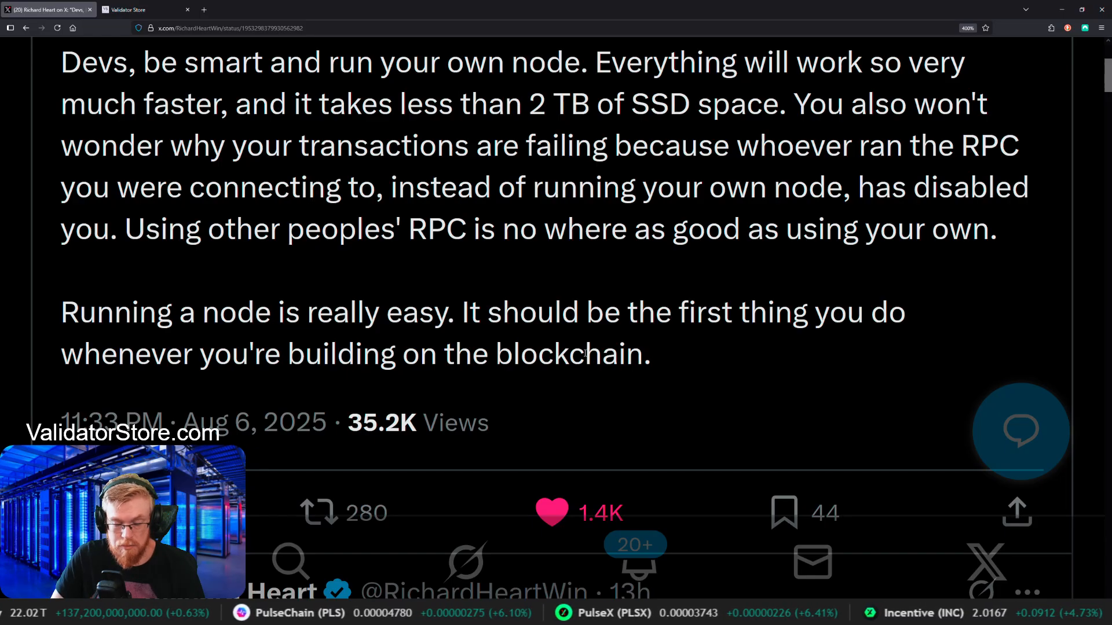
scroll(down, 3)
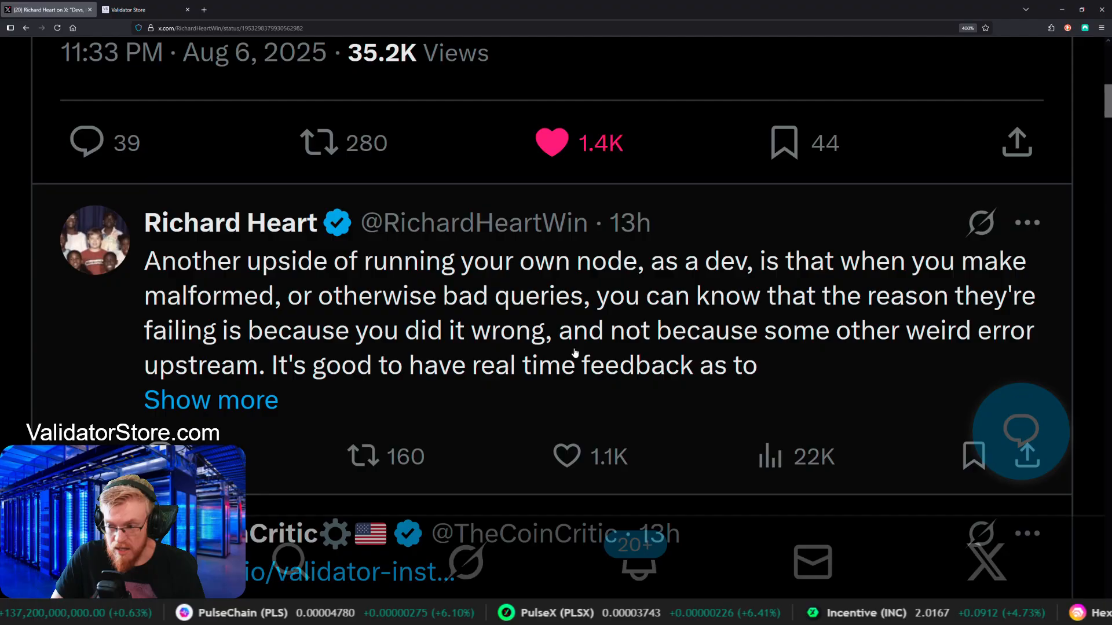
click(211, 399)
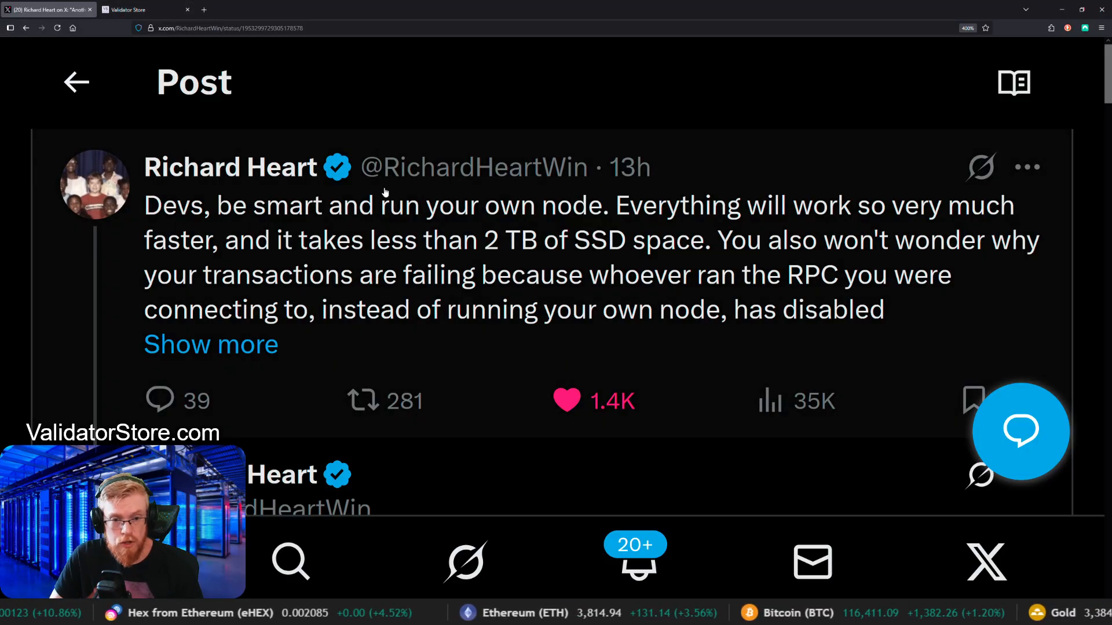
Step: Switch to the Validator Store site and scroll to its Hardware Designed for PulseChain section
click(142, 9)
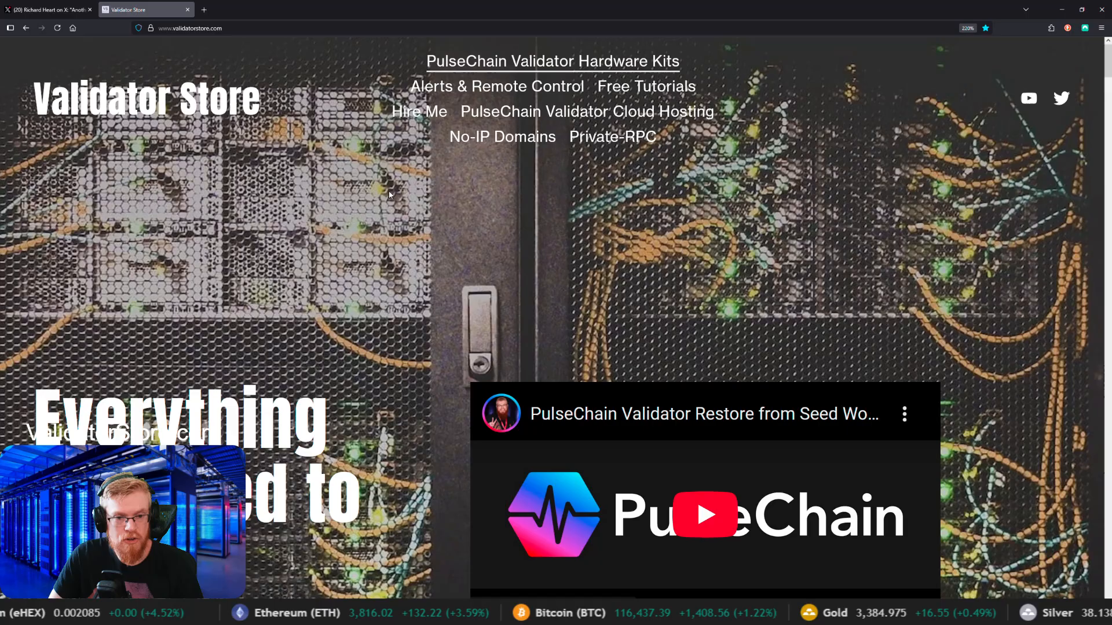
scroll(down, 3)
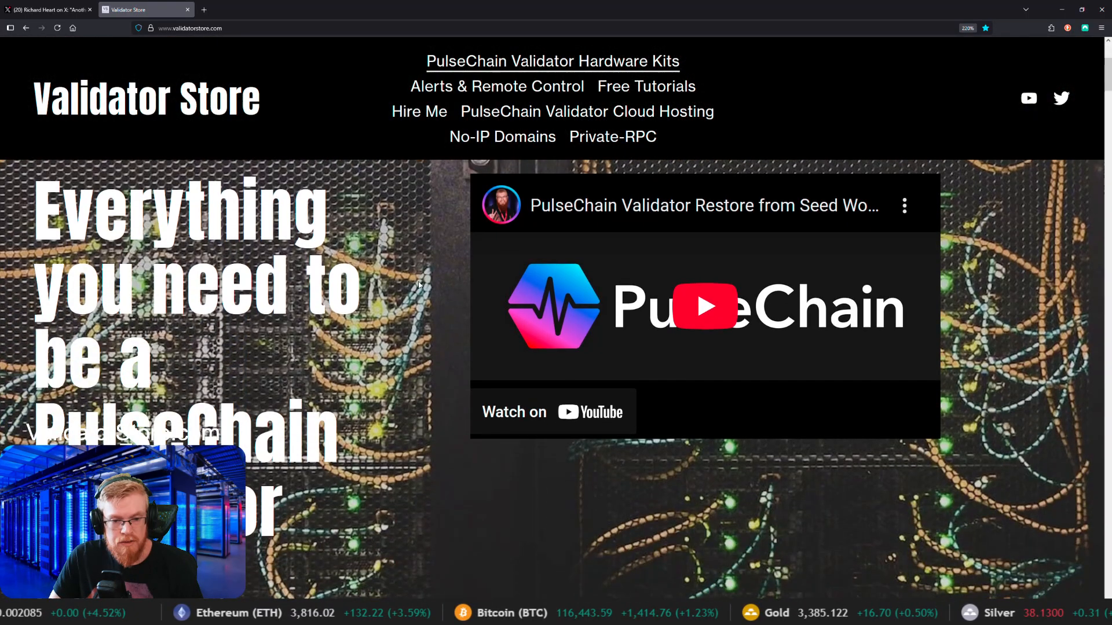
scroll(down, 3)
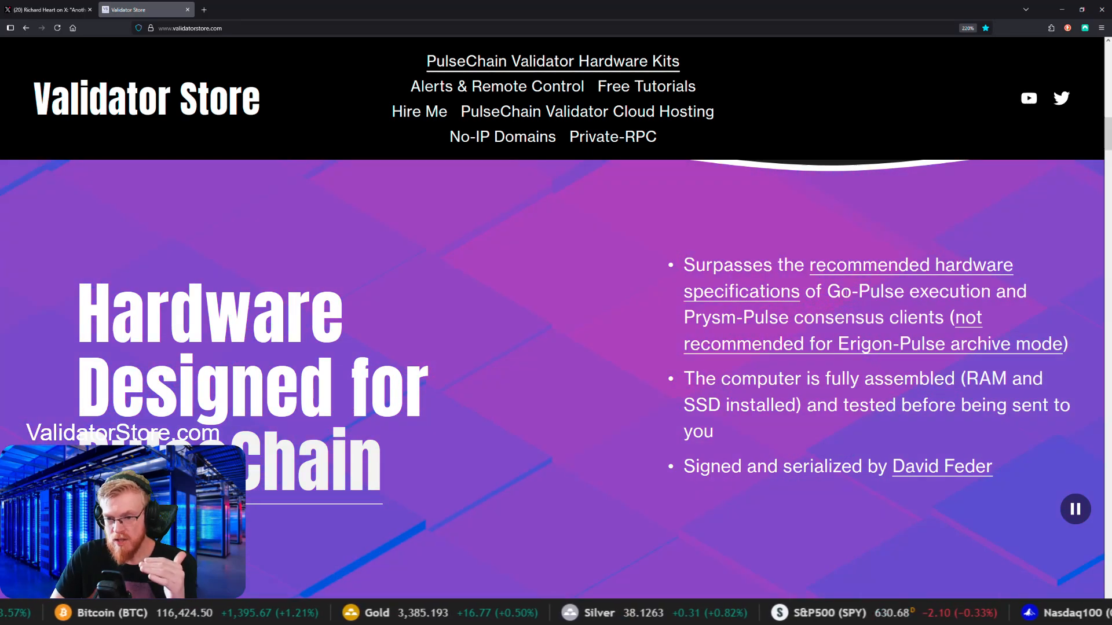
Step: Scroll to the Validator Hardware Kit contents: Intel NUC i7, 64GB RAM, 4TB SSD, monitor, keyboard, Ubuntu USB
scroll(down, 3)
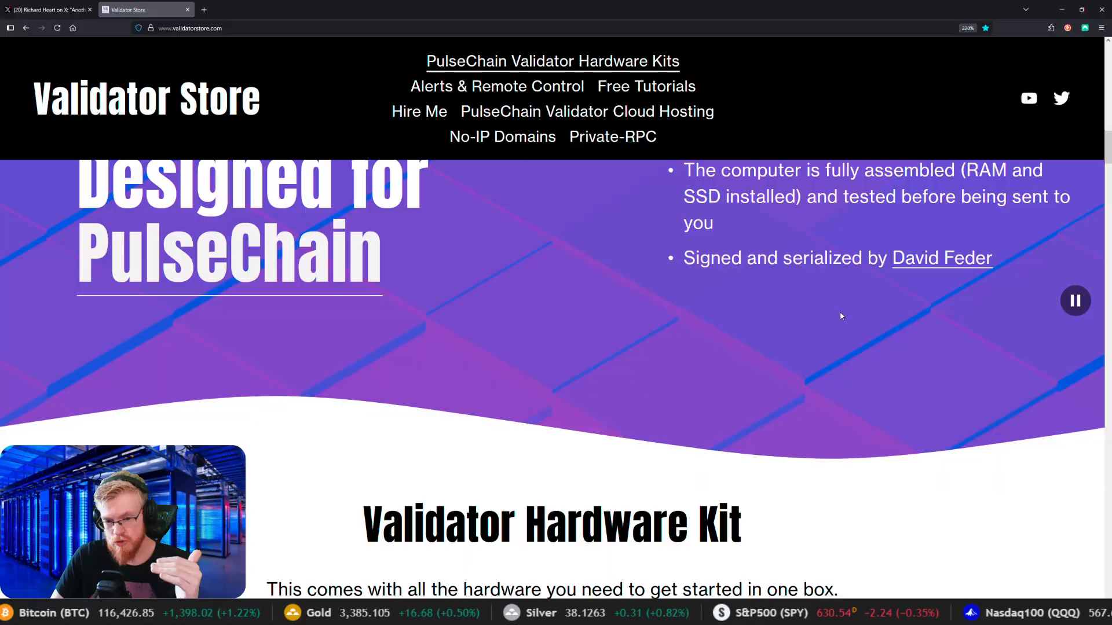
scroll(down, 3)
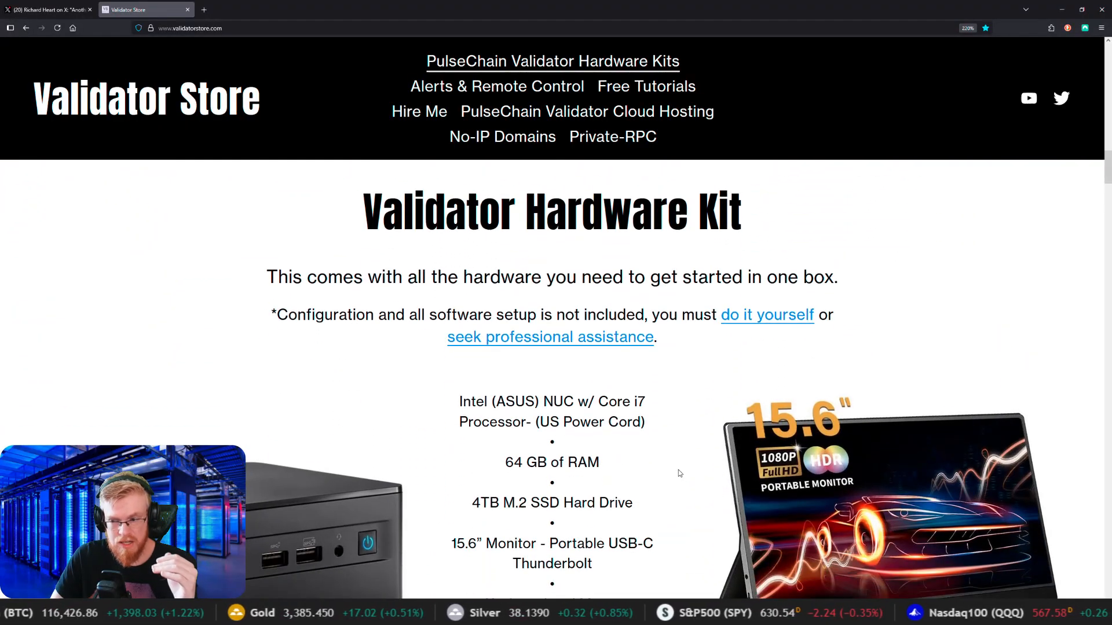
scroll(down, 3)
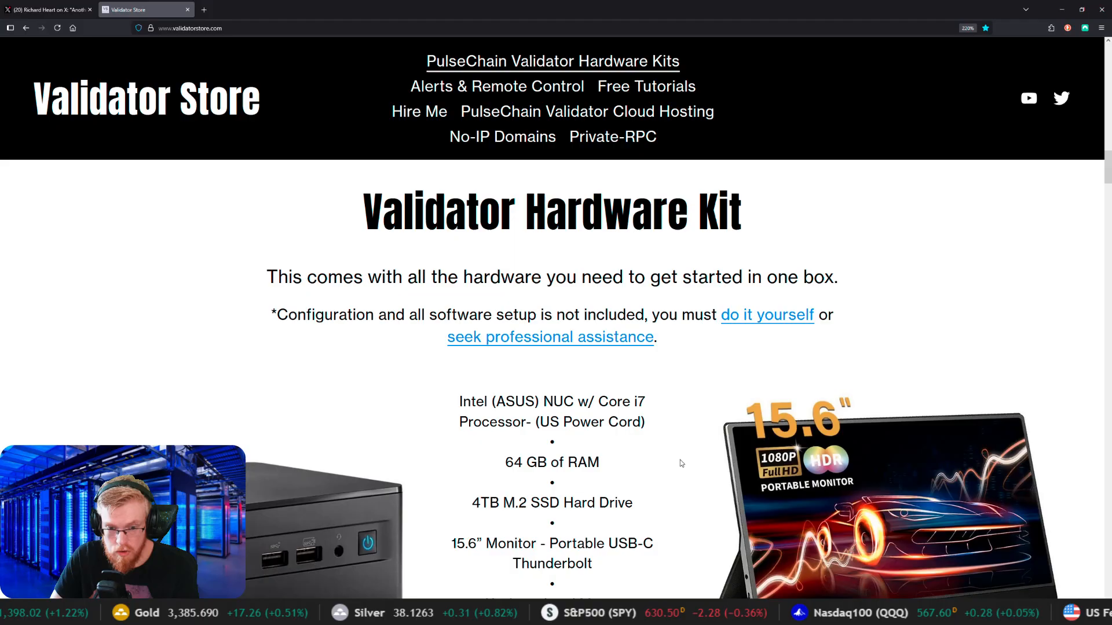
mouse_move(678, 478)
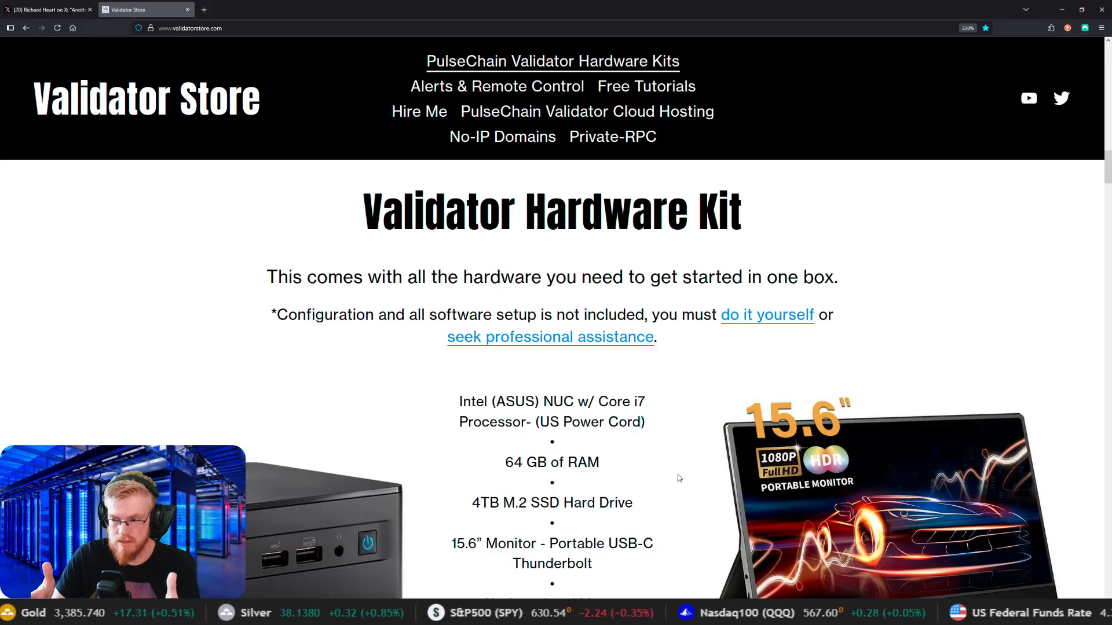
scroll(down, 3)
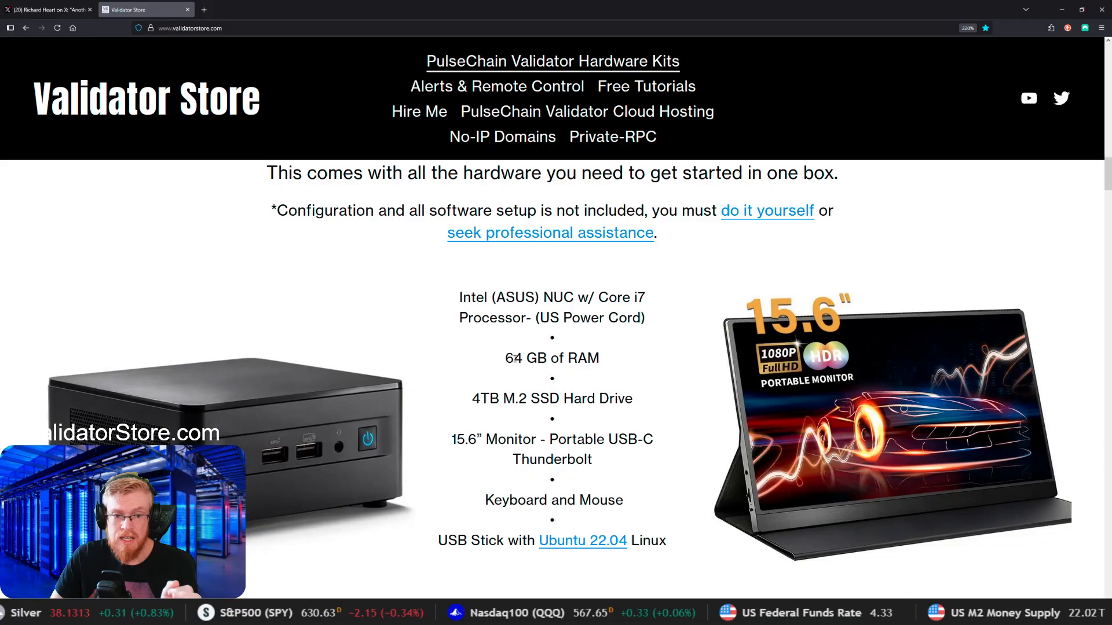
drag(509, 358, 578, 358)
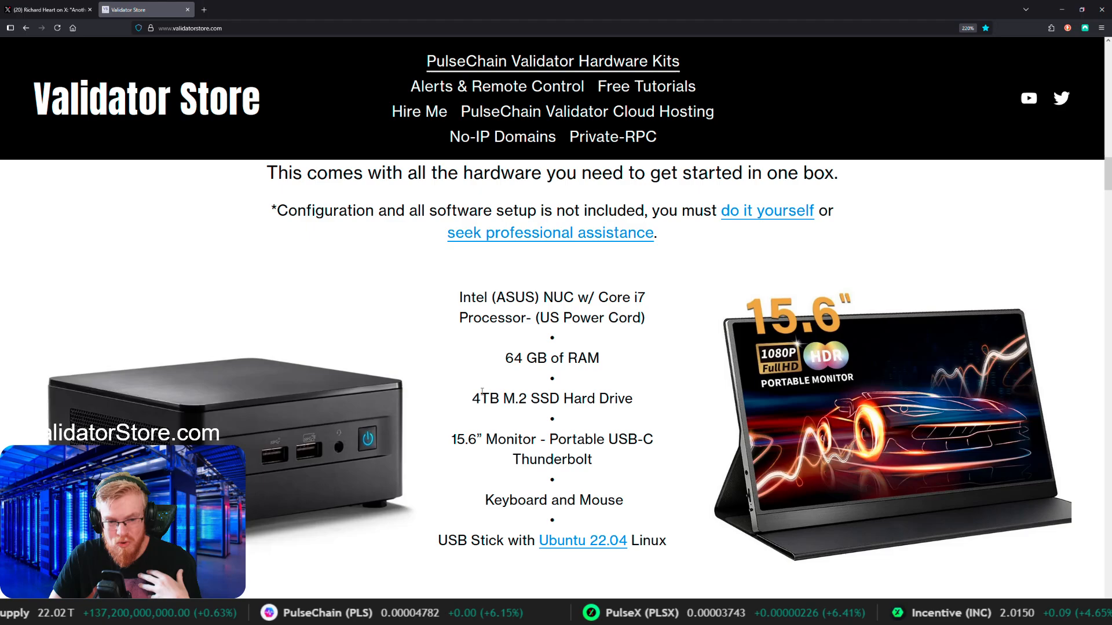
scroll(down, 3)
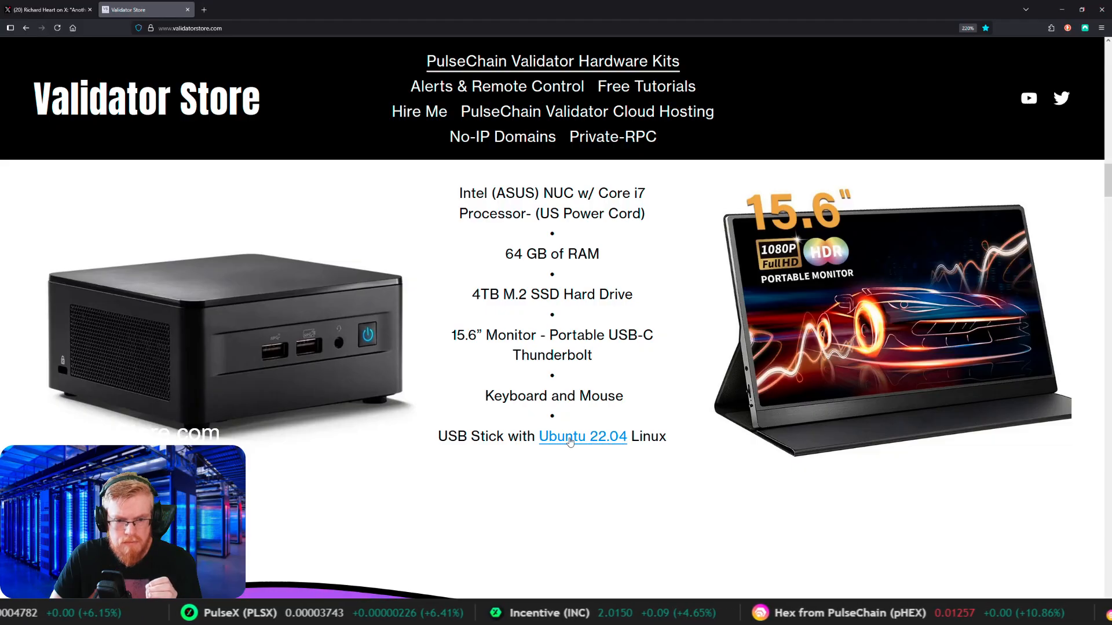
Step: Open the Ubuntu 22.04.5 LTS release page and highlight the 64-bit PC desktop image link
click(582, 437)
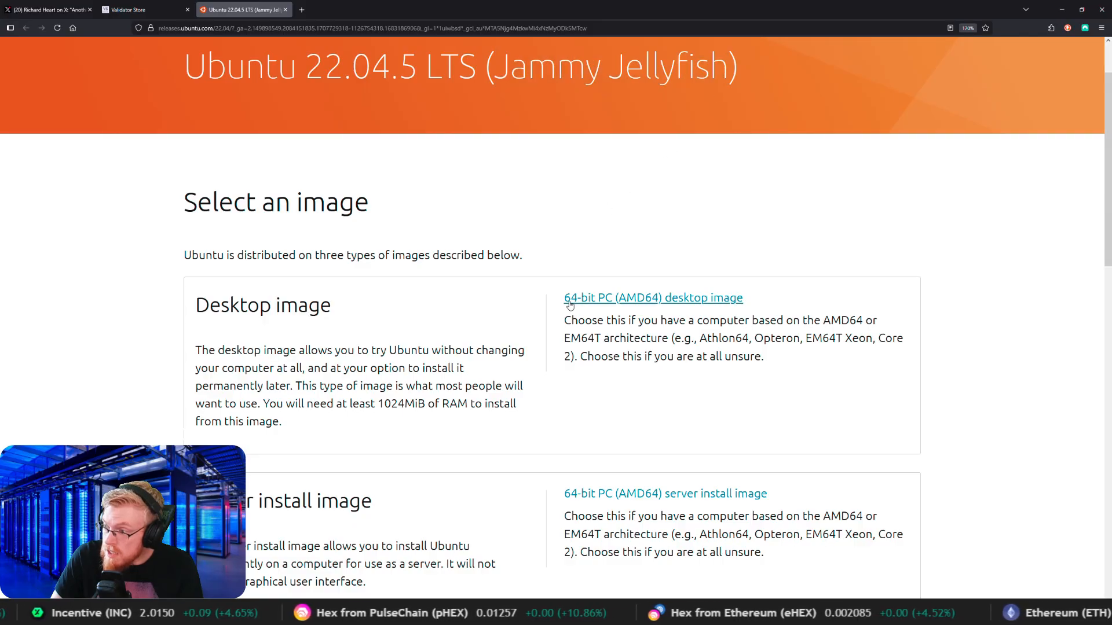
drag(563, 297, 281, 422)
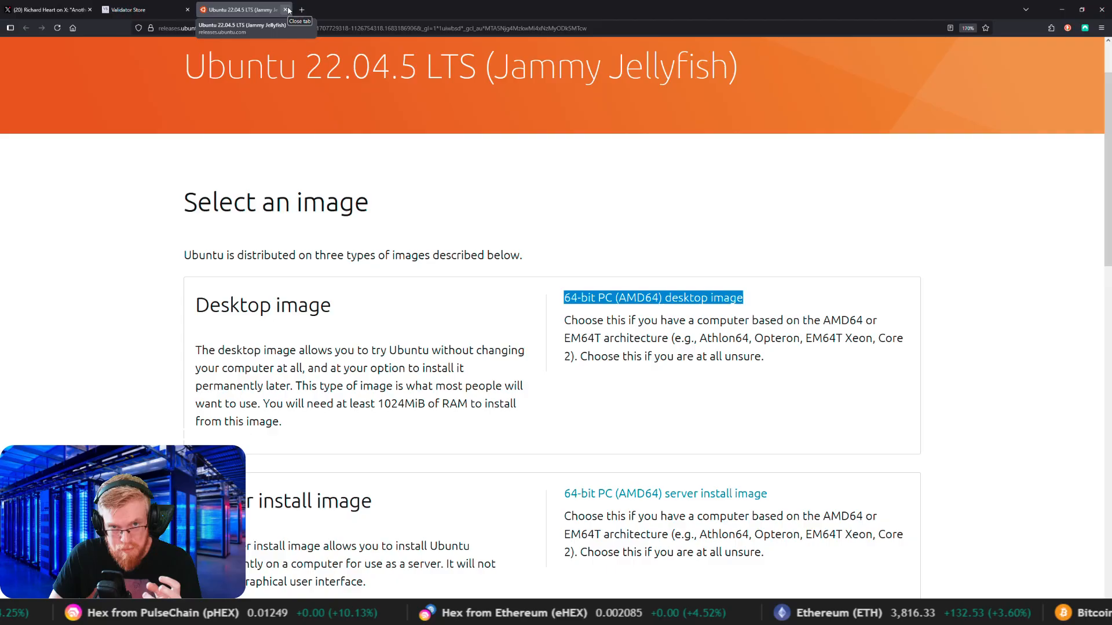
Step: Close the Ubuntu tab, revisit the hardware kit section, then go to the Free Tutorials page
click(287, 9)
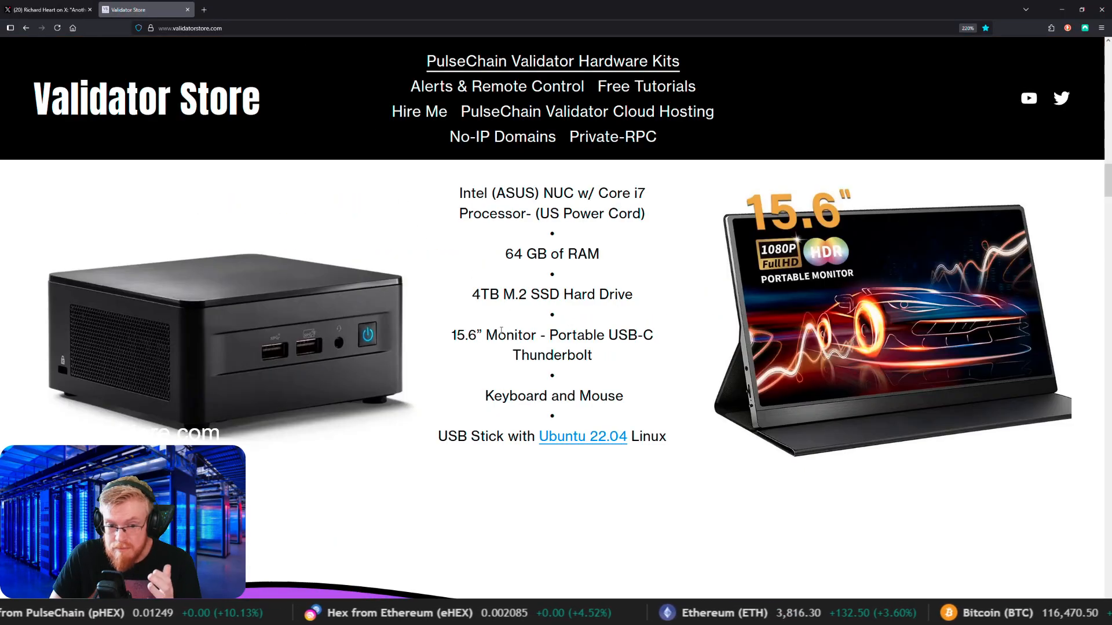
scroll(down, 3)
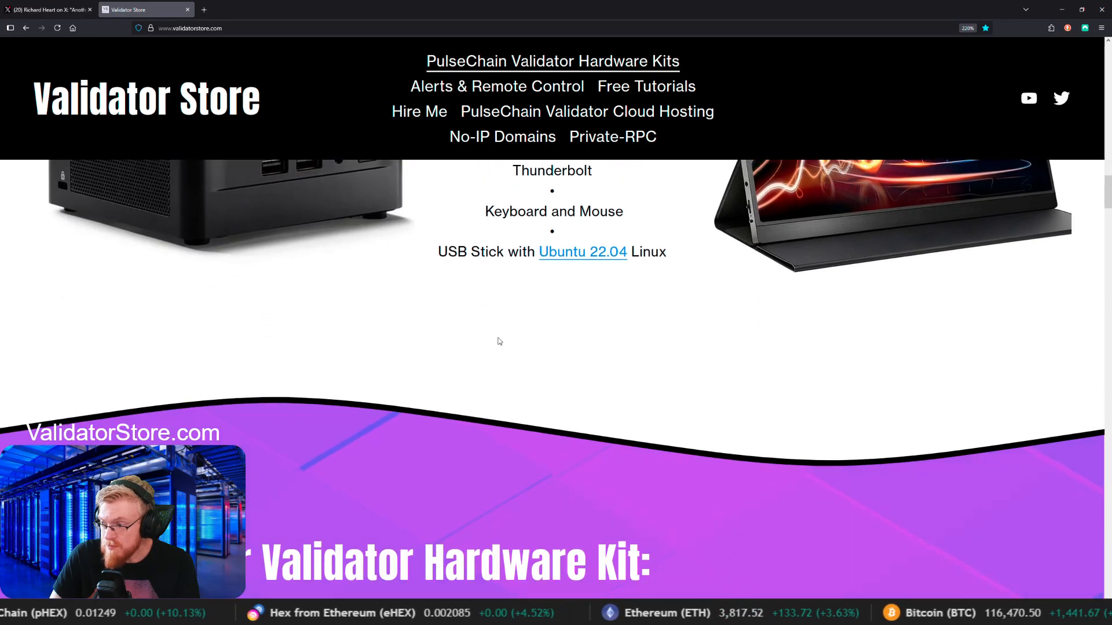
scroll(down, 3)
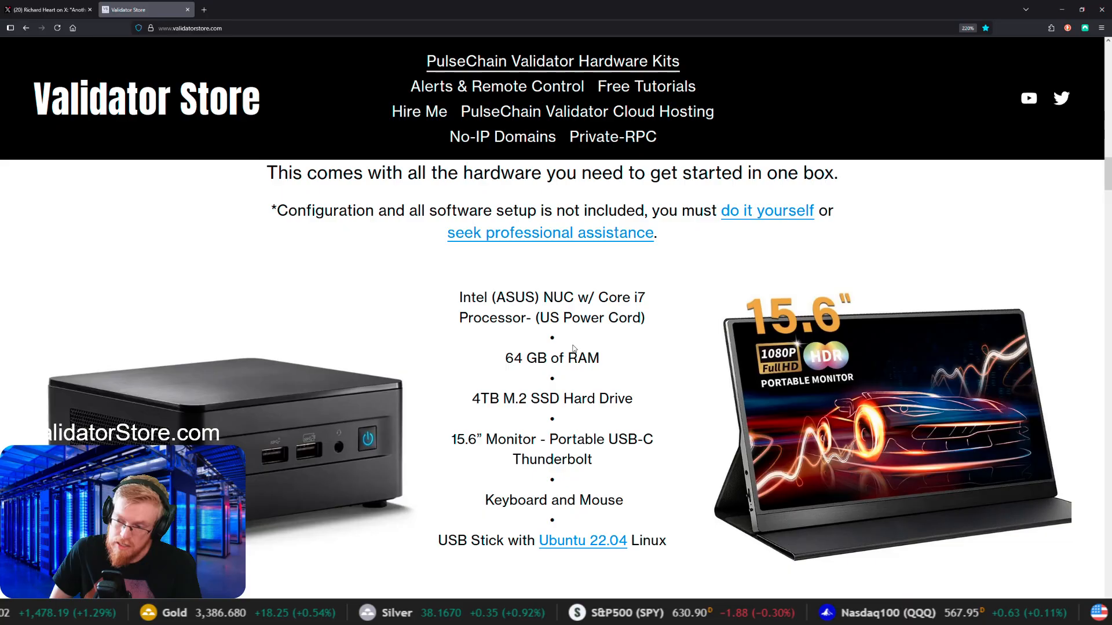
mouse_move(226, 410)
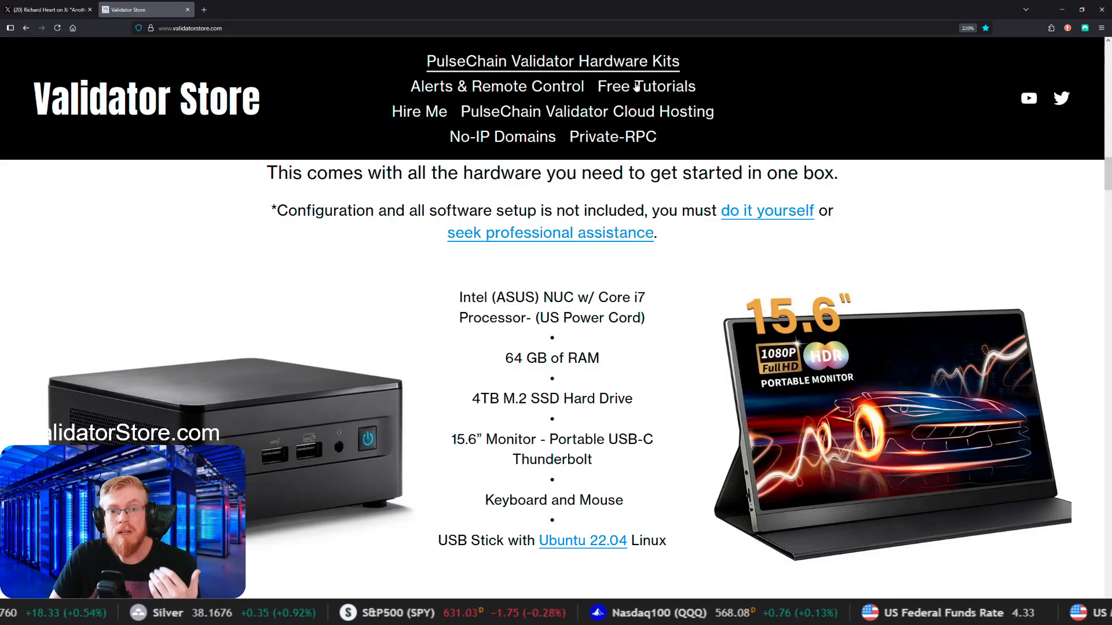
click(645, 85)
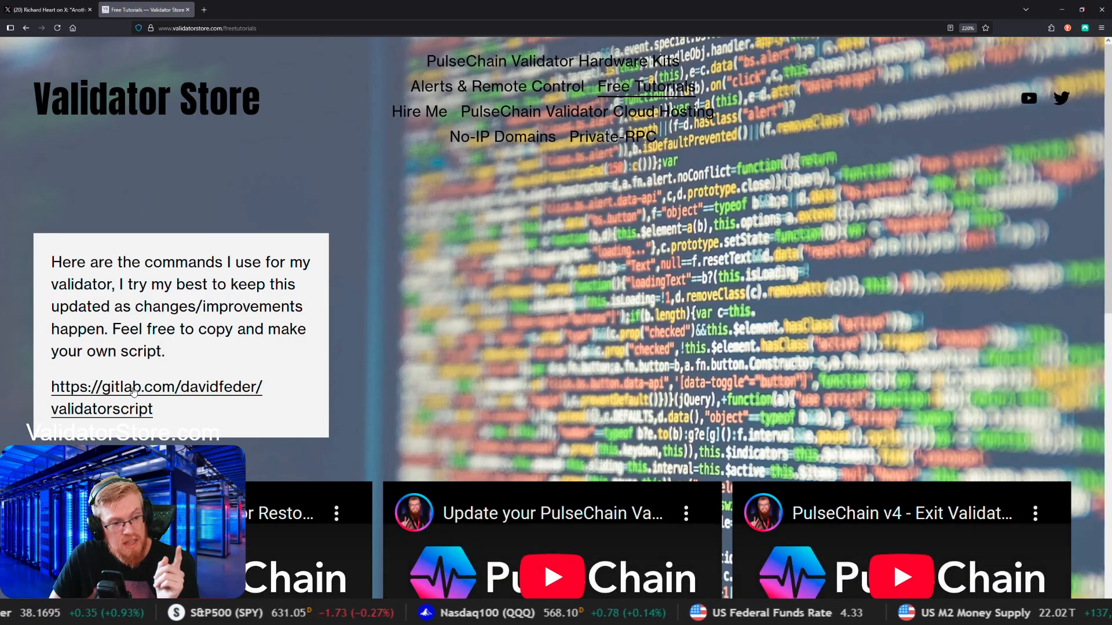
Step: Open the gitlab.com/davidfeder/validatorscript repository from the Free Tutorials page
click(156, 387)
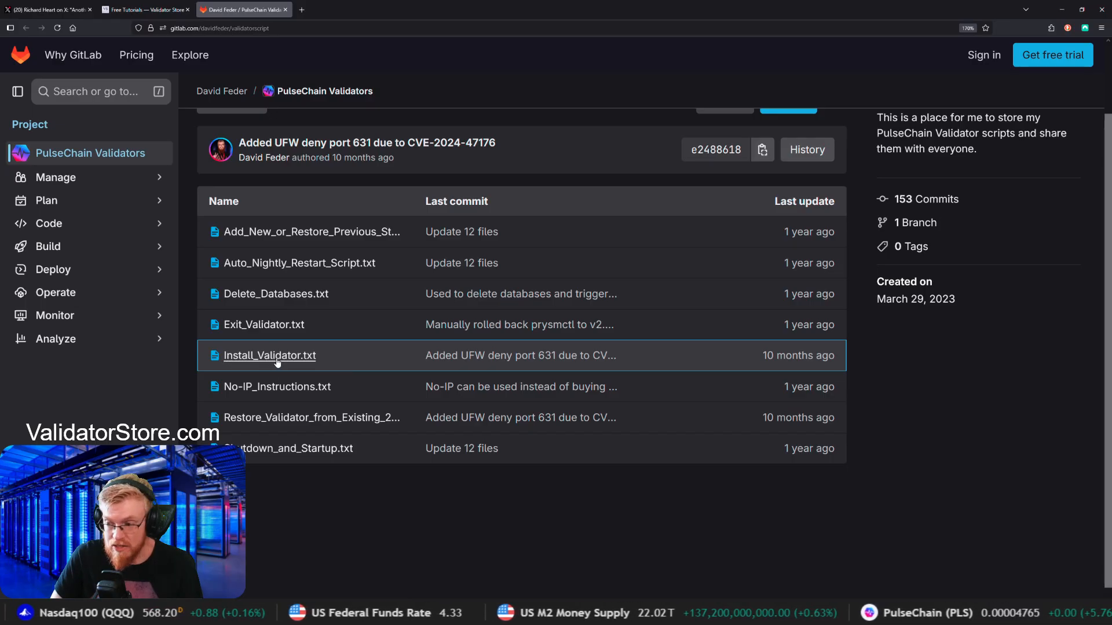
Step: Open Install_Validator.txt from the repository file list and scroll its install commands
click(269, 355)
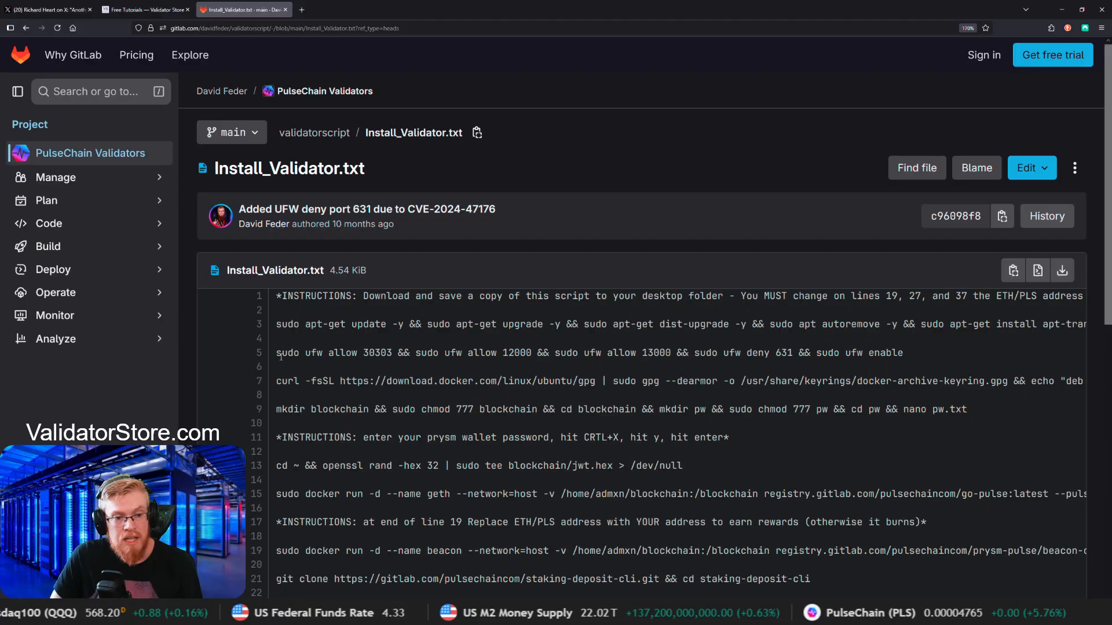
mouse_move(619, 362)
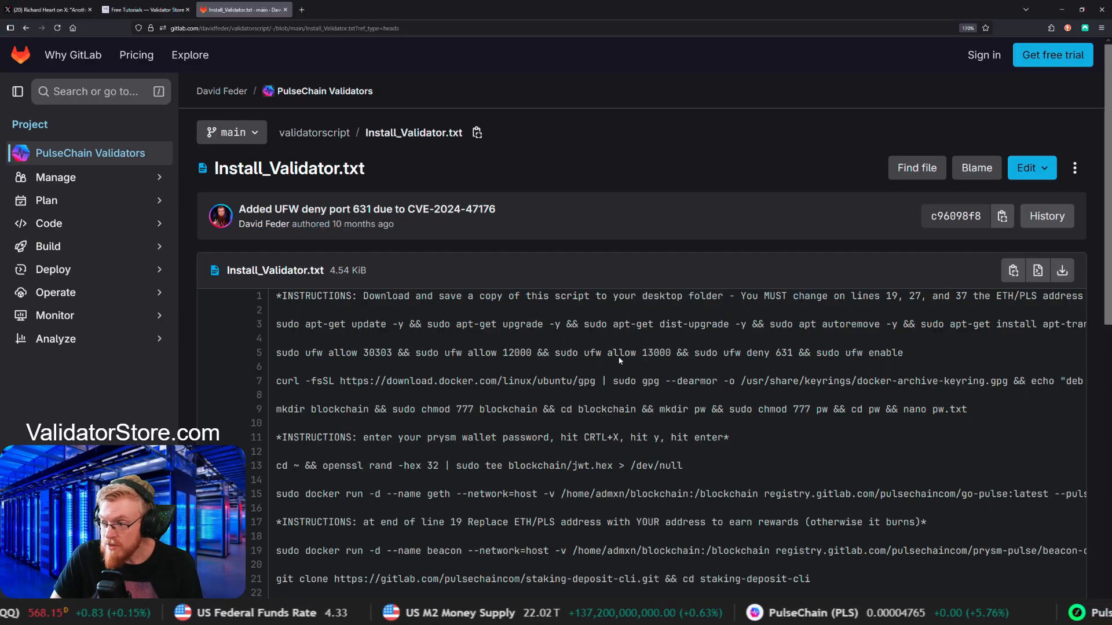
scroll(down, 3)
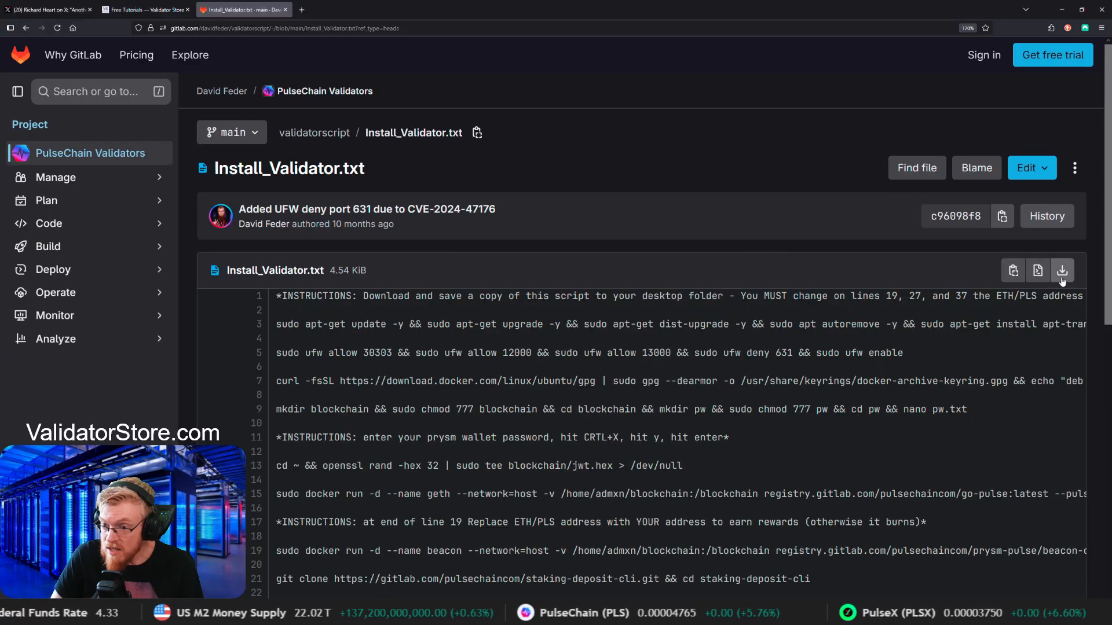
mouse_move(1062, 270)
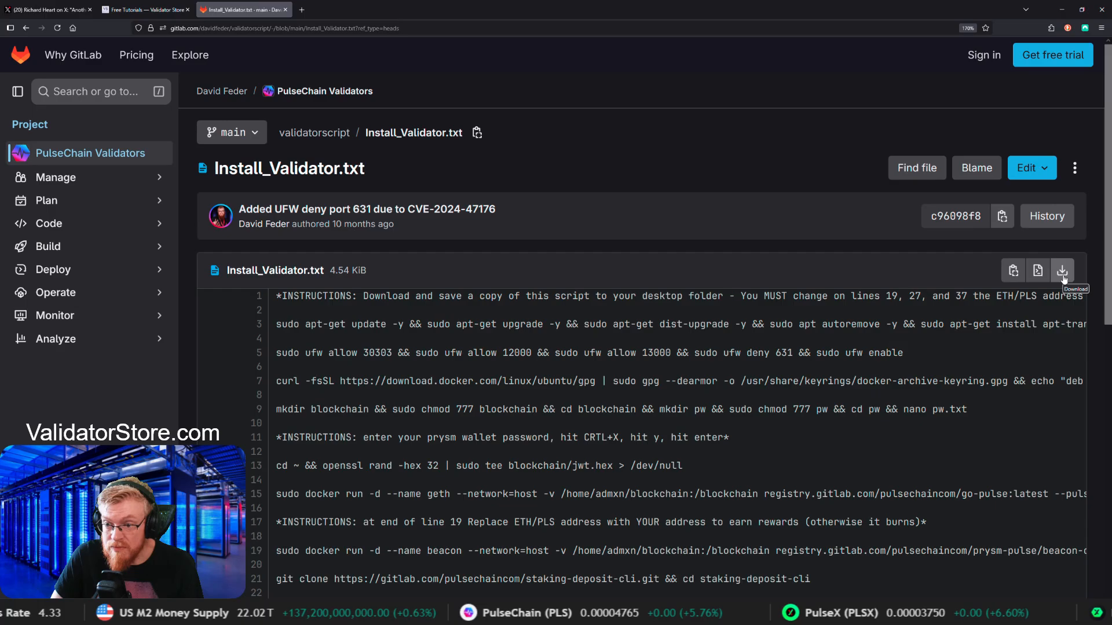
Step: Download Install_Validator.txt, review it in Notepad, then close Notepad
click(1062, 269)
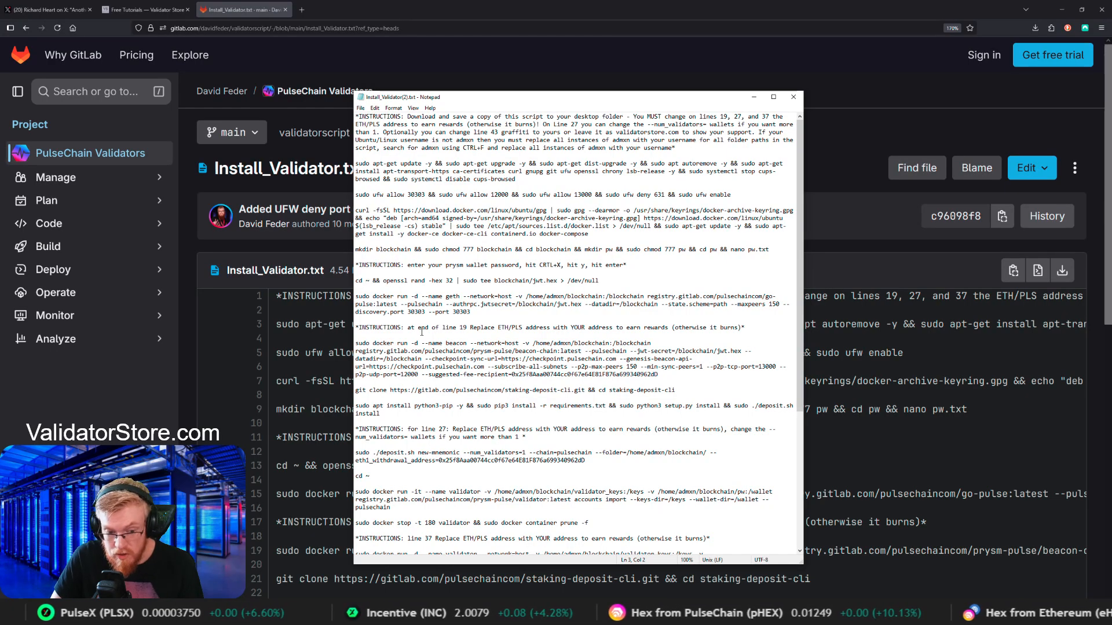
scroll(down, 3)
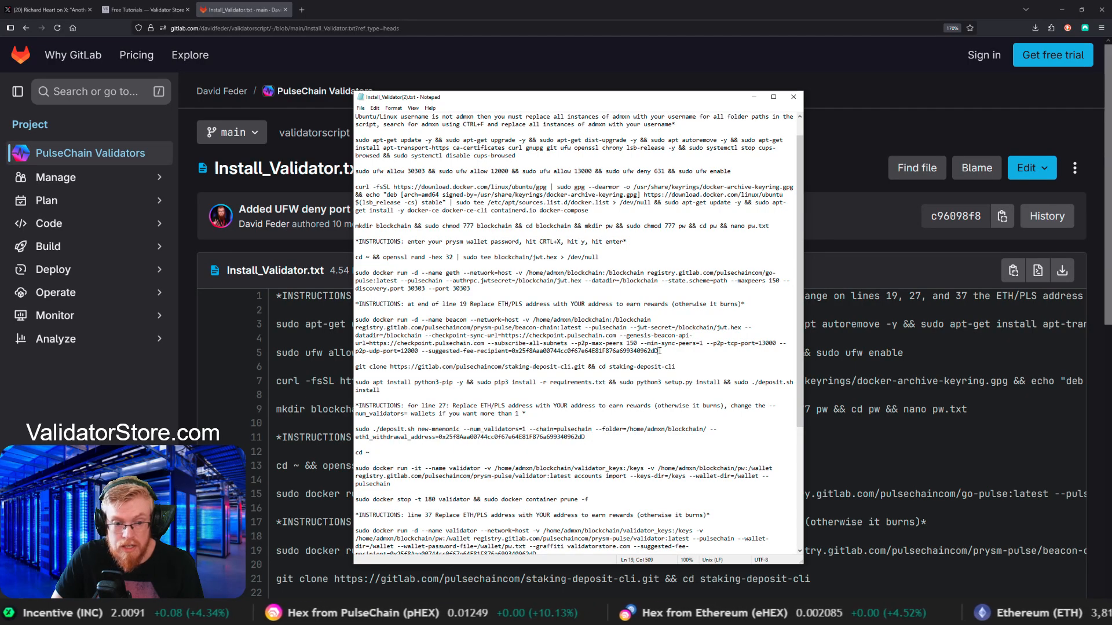
click(792, 96)
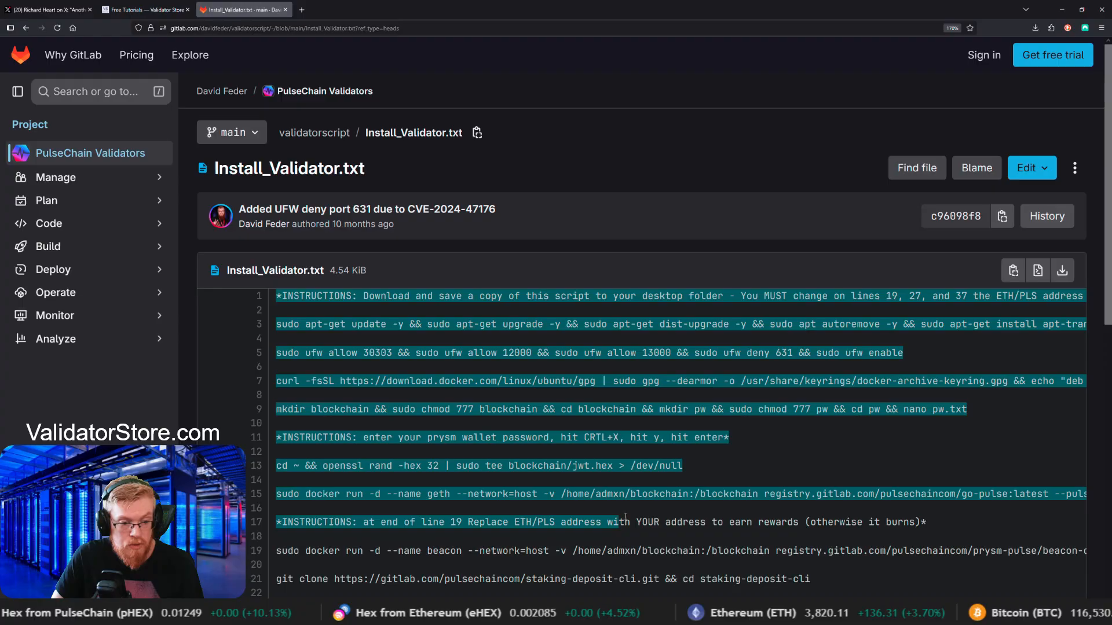
Step: Highlight the beacon command on line 19, then return to the PulseChain Validators file list
scroll(down, 3)
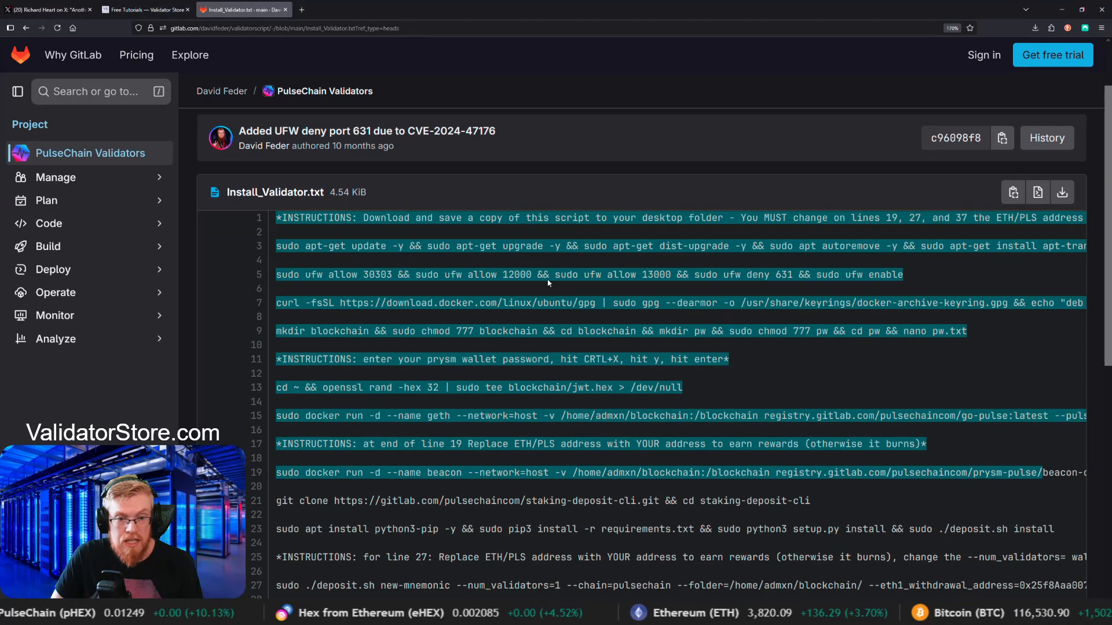
mouse_move(450, 400)
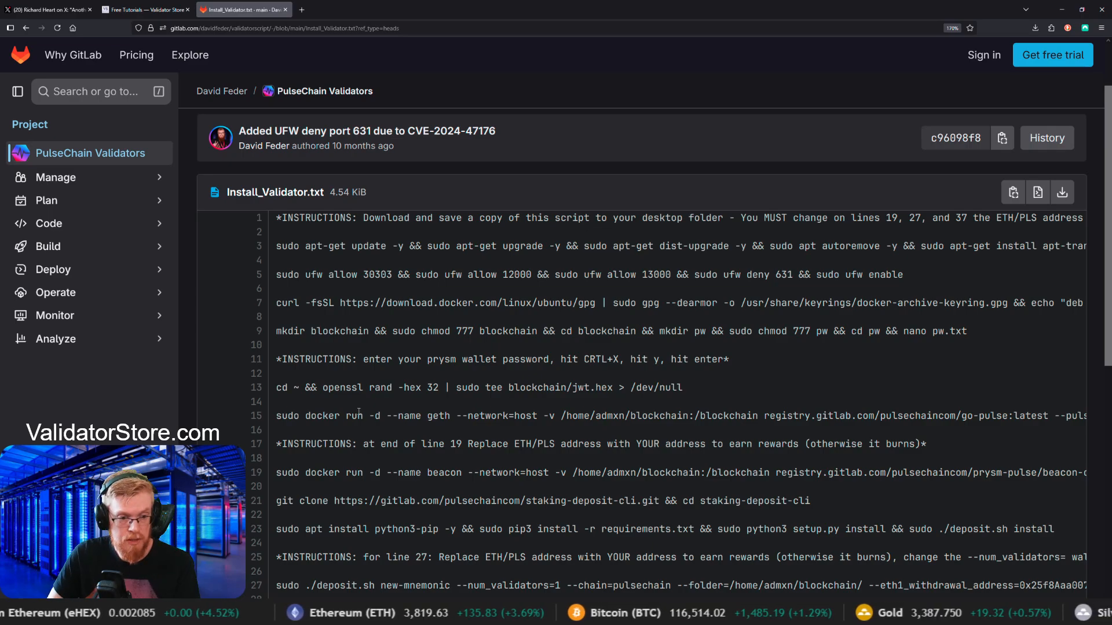
drag(276, 416, 698, 416)
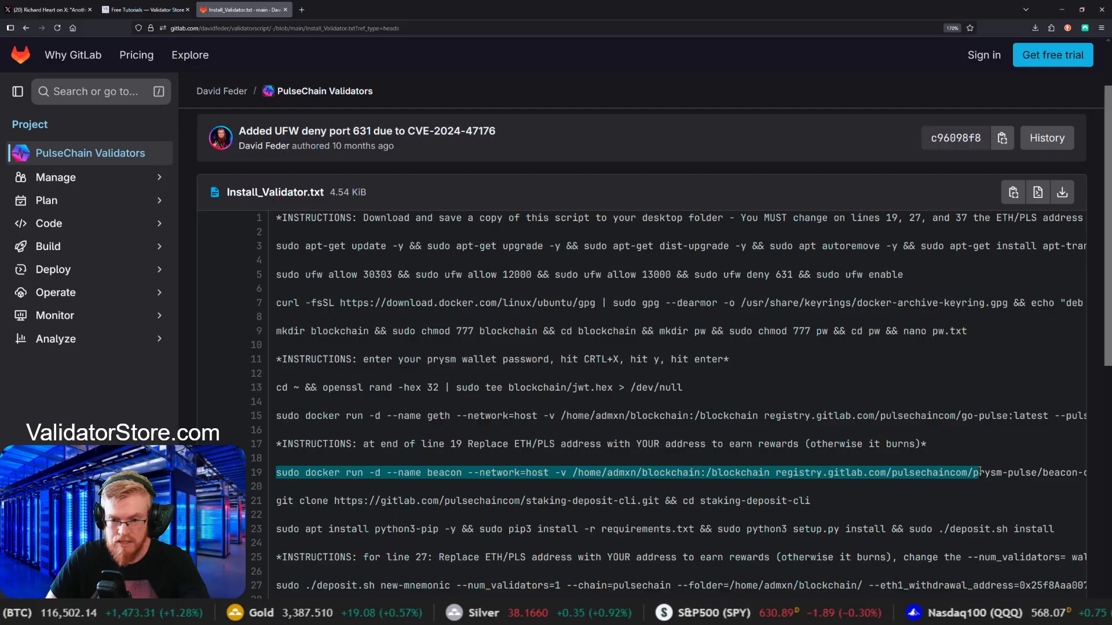
click(667, 317)
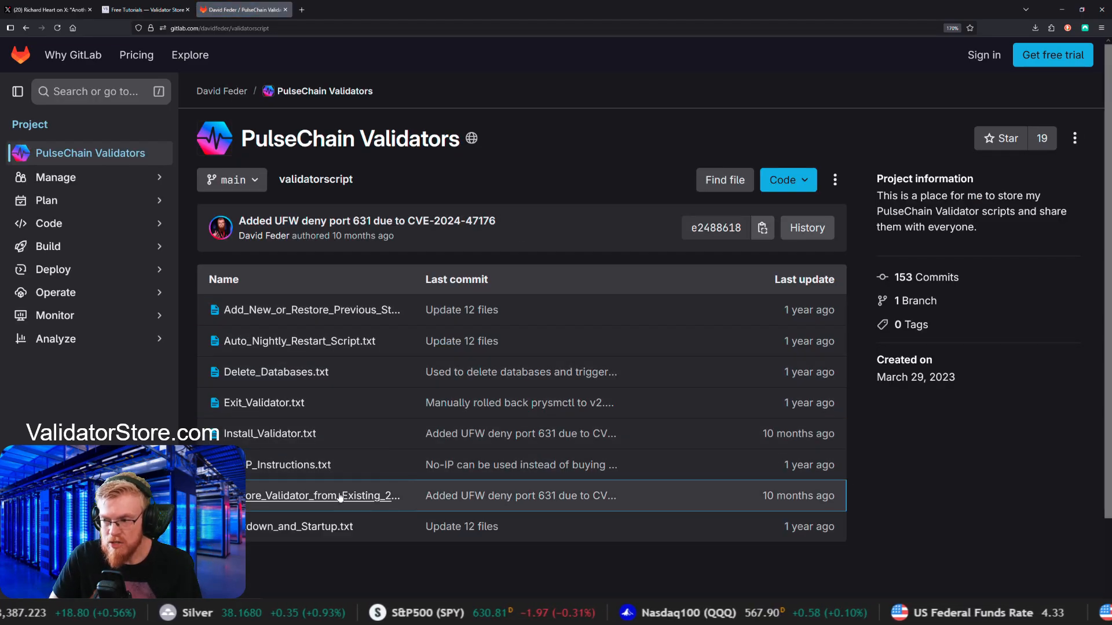
scroll(down, 3)
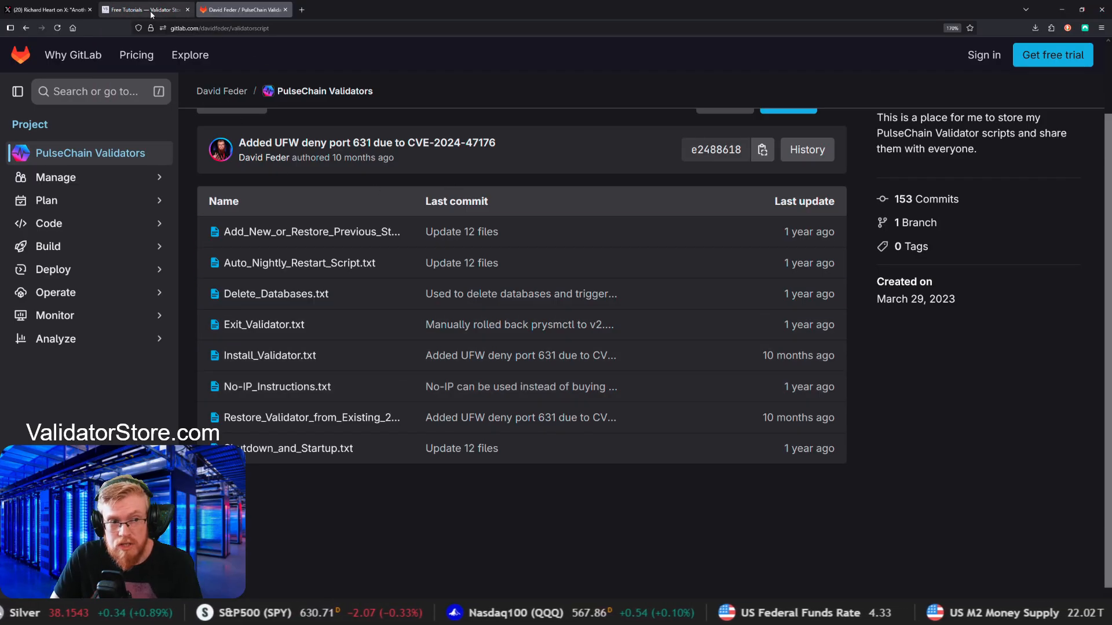
Step: Switch back to the Free Tutorials — Validator Store browser tab
click(146, 9)
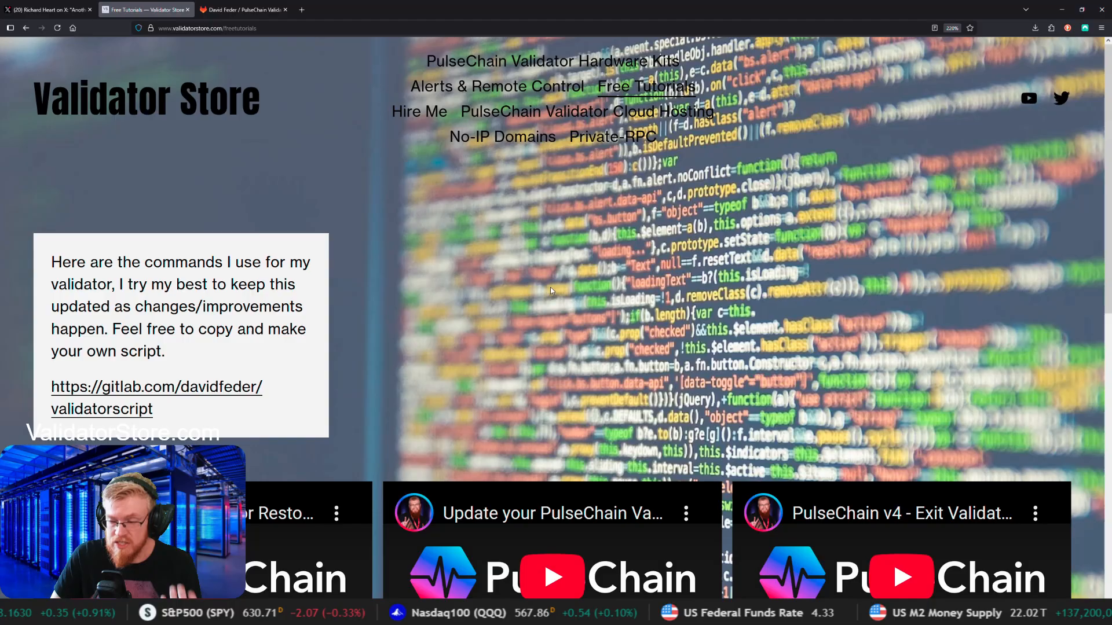
mouse_move(555, 375)
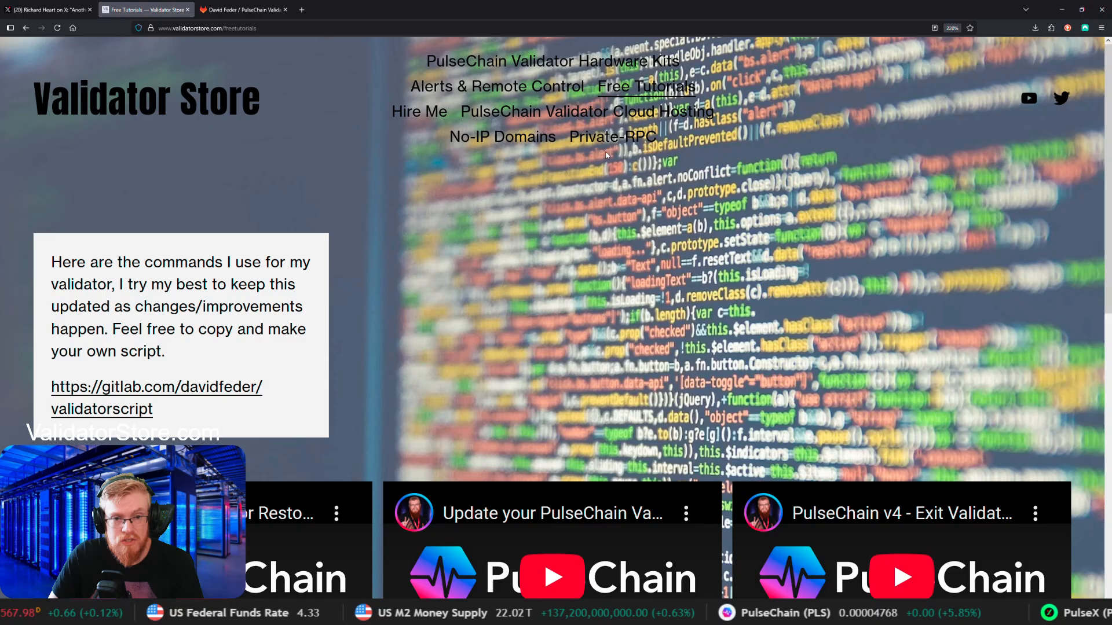
Step: Open the Private-RPC page and scroll through its features and the $300 monthly price
click(611, 136)
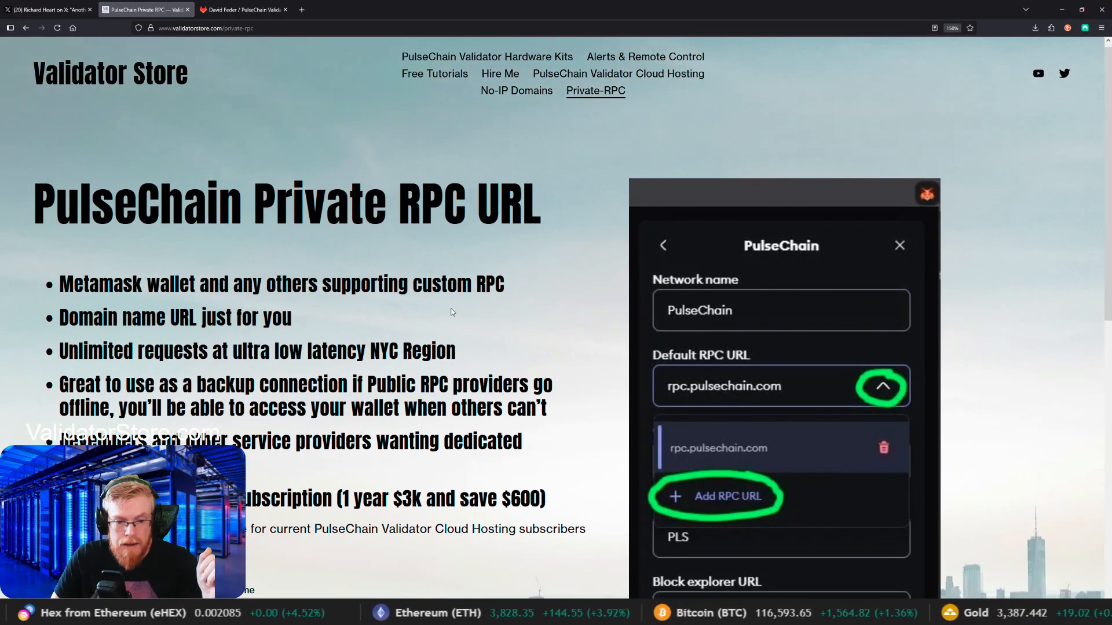
scroll(down, 3)
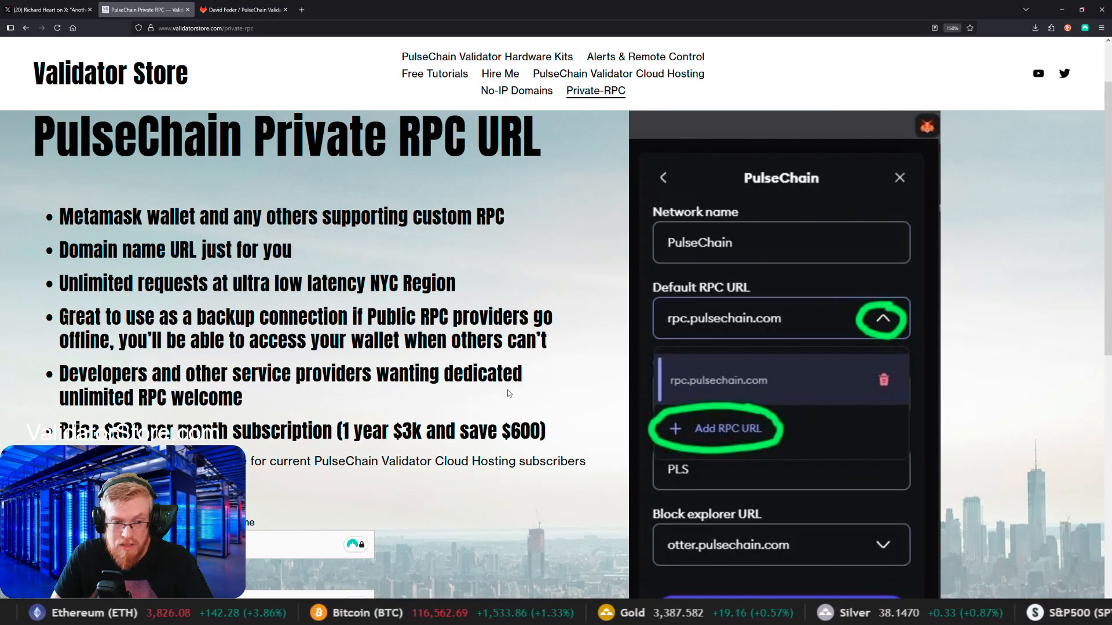
scroll(down, 3)
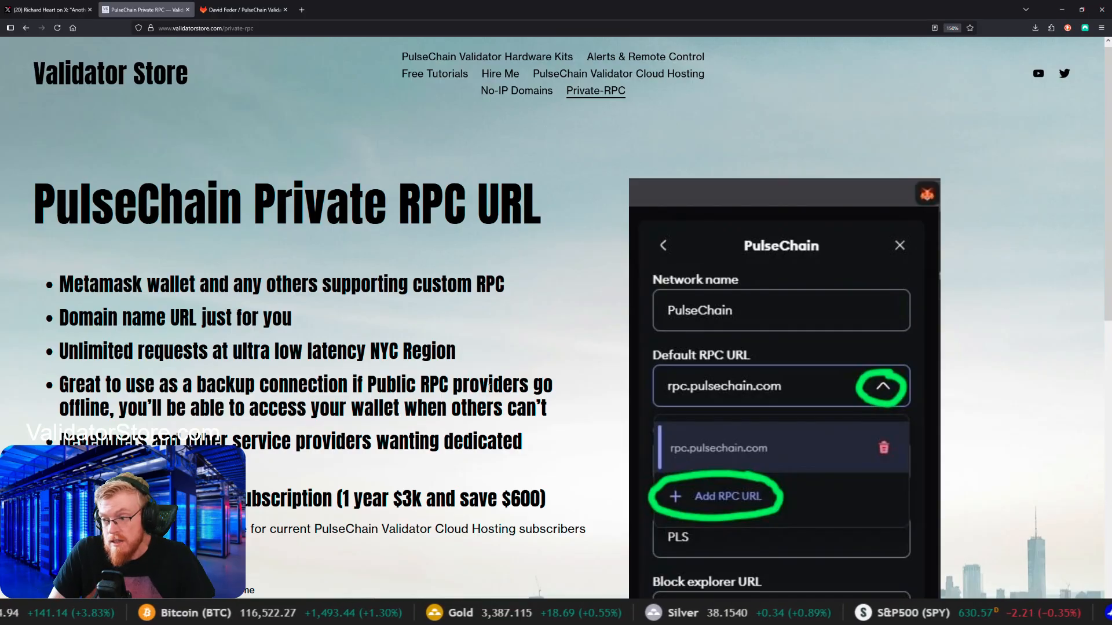
scroll(down, 3)
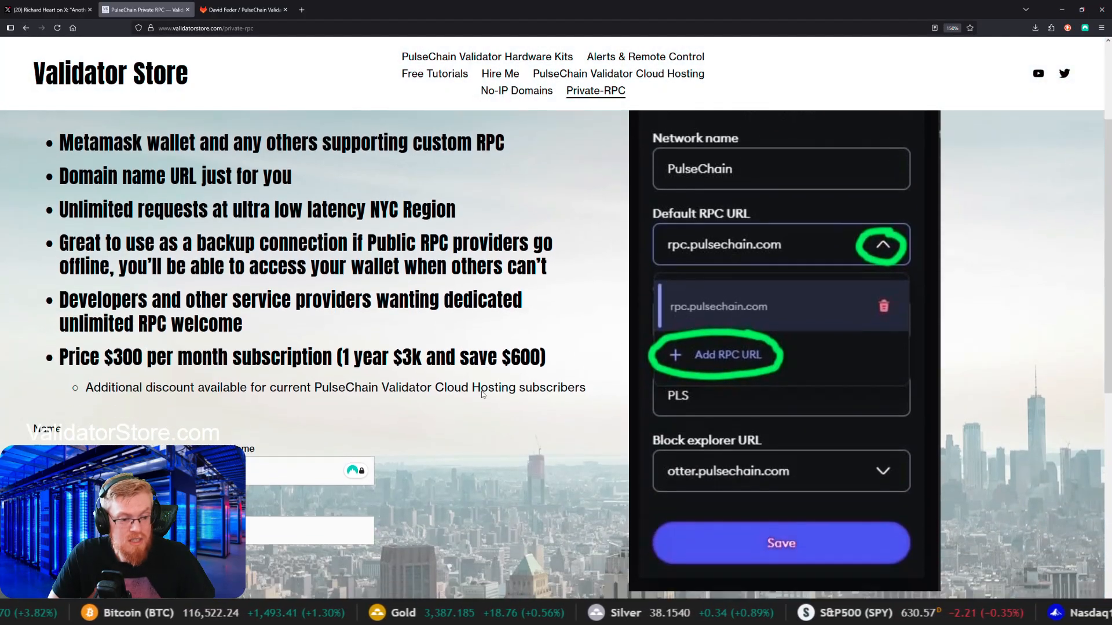
scroll(down, 3)
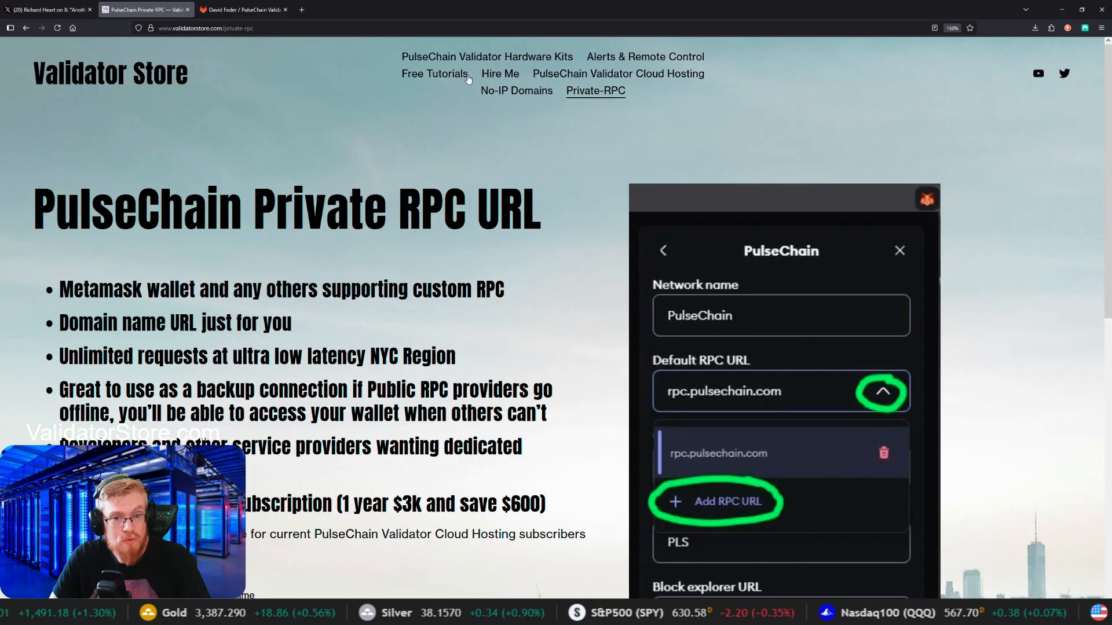
mouse_move(498, 83)
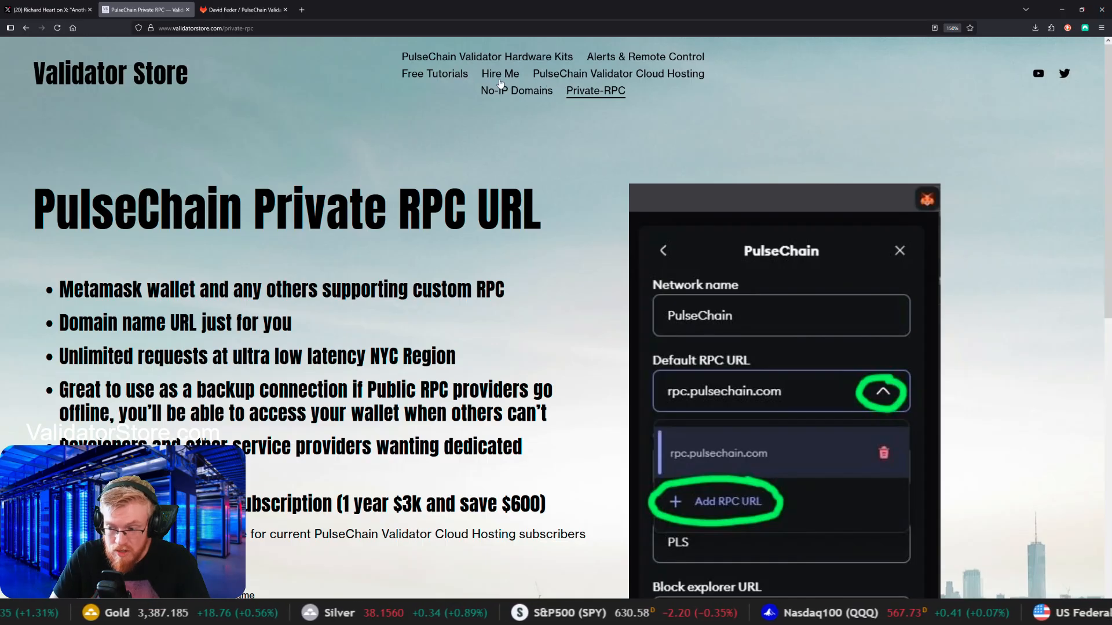